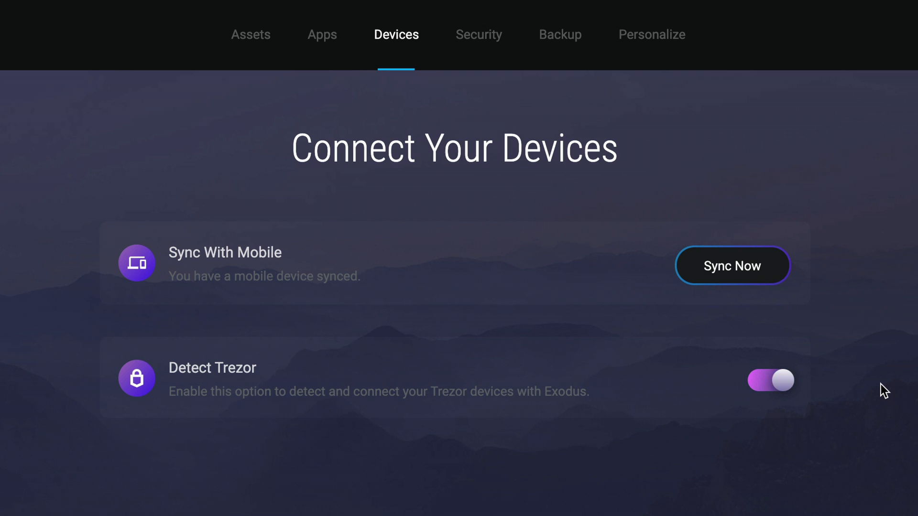
Keep Detect Trezor on in Settings > Devices until the Trezor Found prompt appears.
click(770, 381)
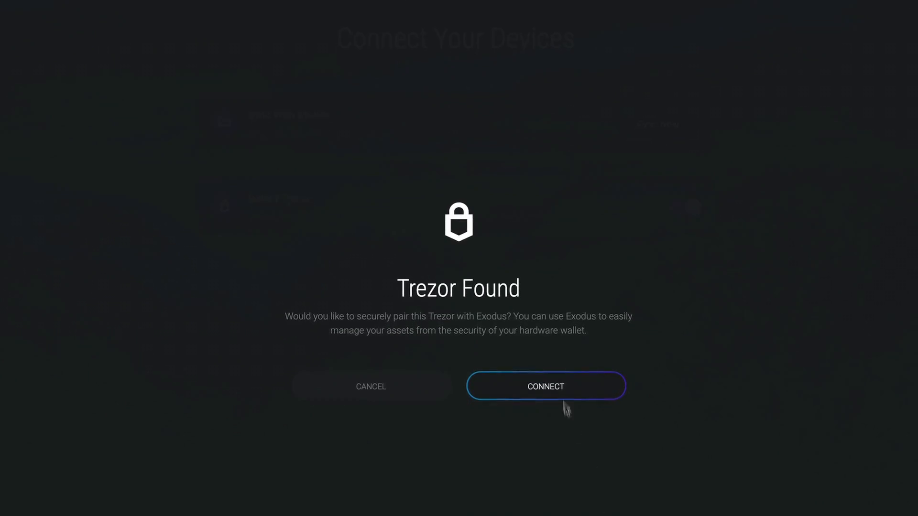
Connect the detected Trezor and continue to its Bitcoin wallet showing 0.03099851 BTC.
click(545, 387)
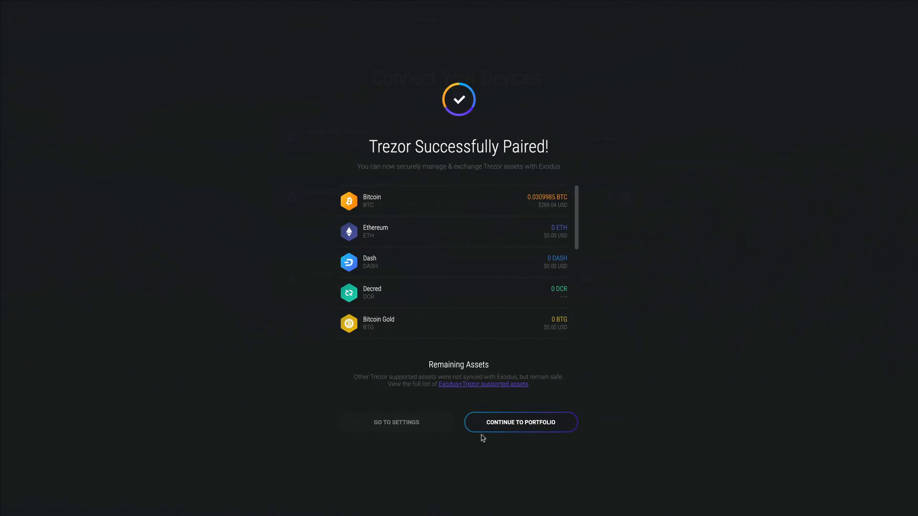
click(519, 422)
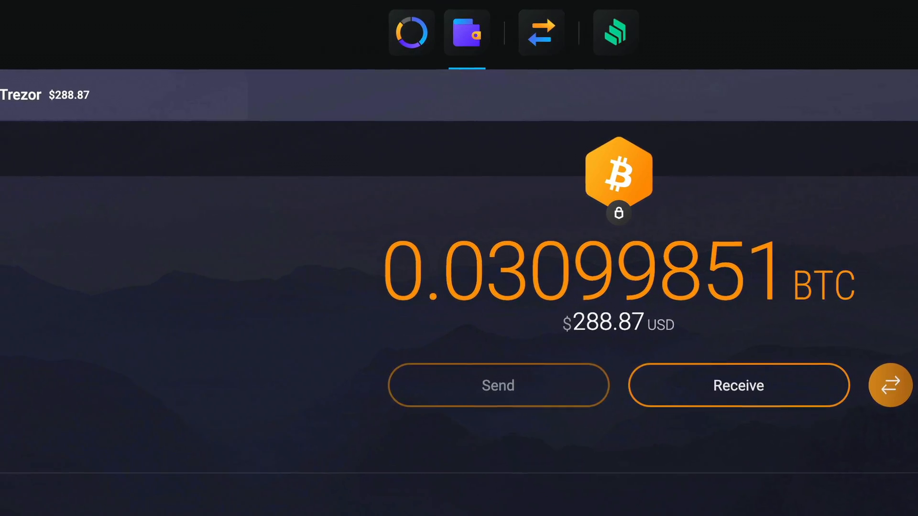
From the portfolio, hide the Trezor entry in the Devices settings.
click(391, 18)
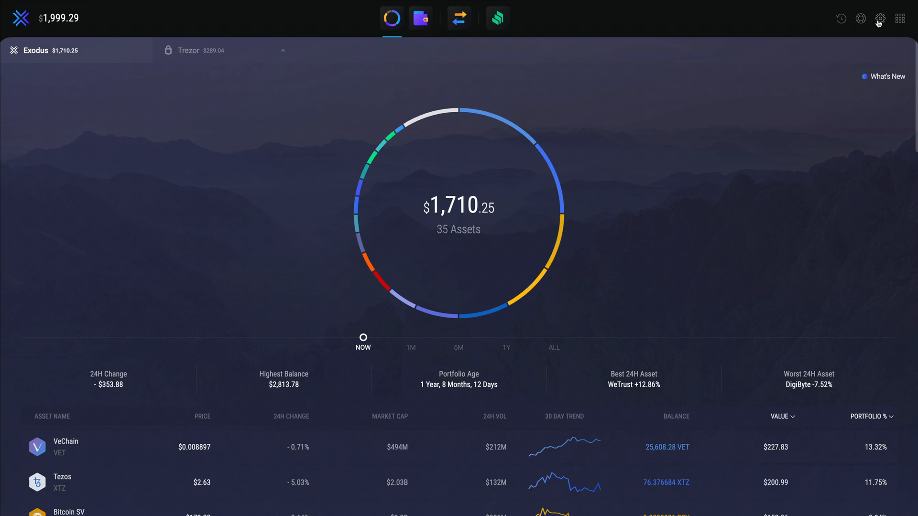
click(879, 19)
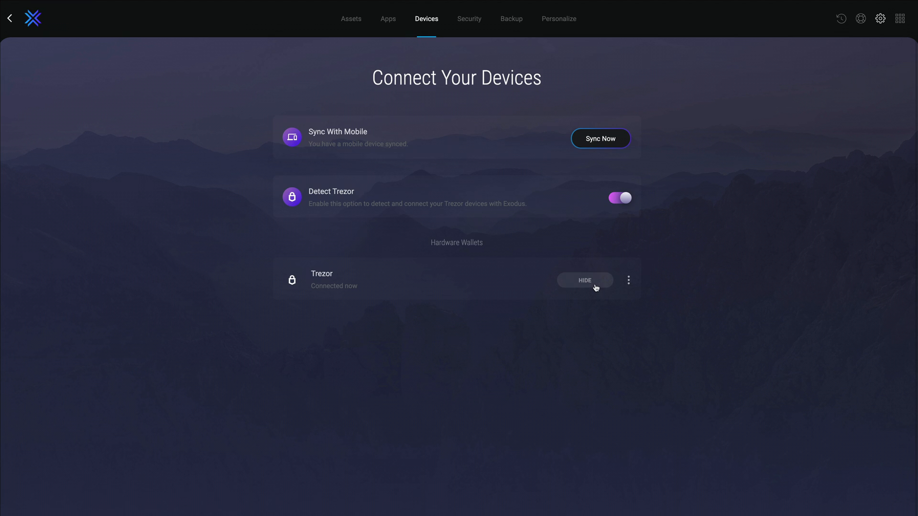
click(584, 281)
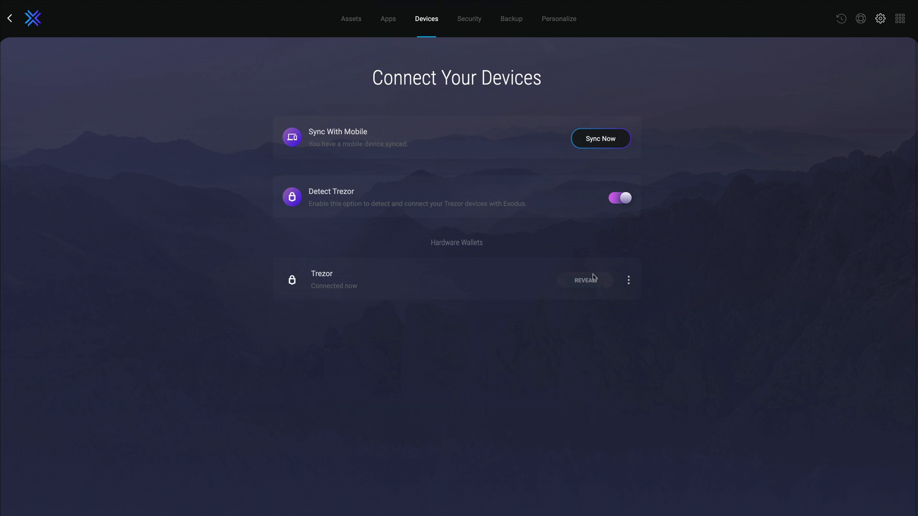
Reveal the Trezor again and unlock it with its BIP39 passphrase, restoring 0.03099851 BTC.
click(584, 280)
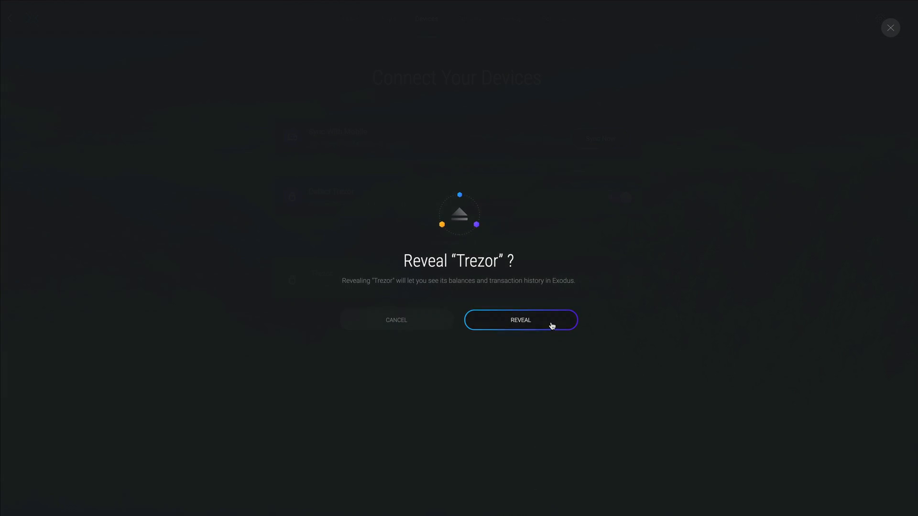
click(519, 320)
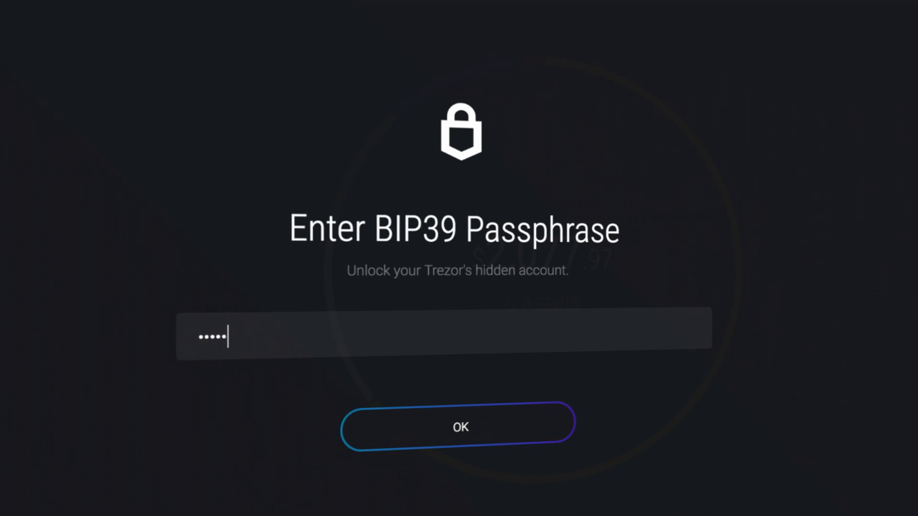
click(458, 427)
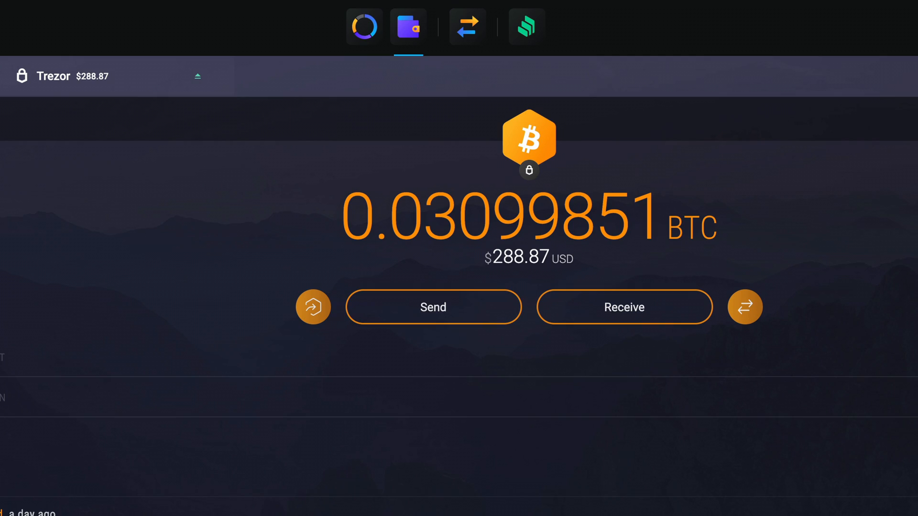
View the Trezor's $289.04 portfolio, then switch to the $1,710.25 Exodus portfolio.
click(364, 27)
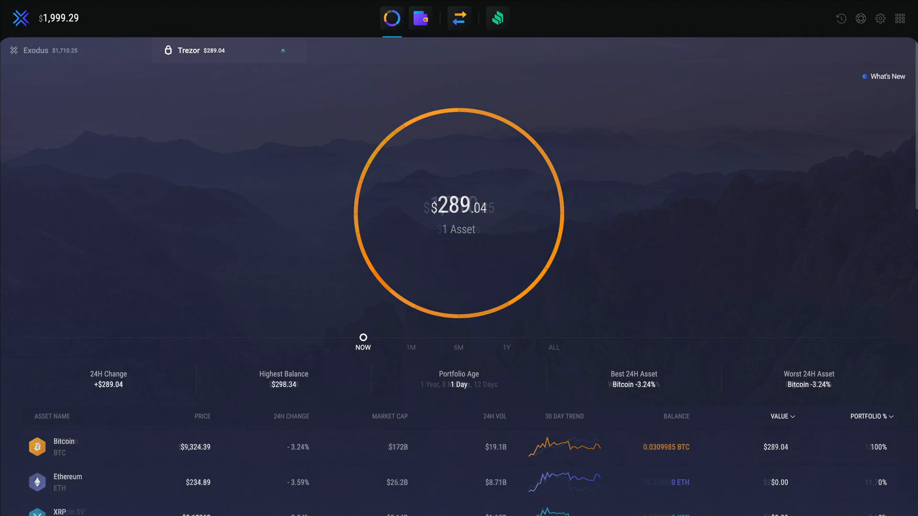
click(35, 51)
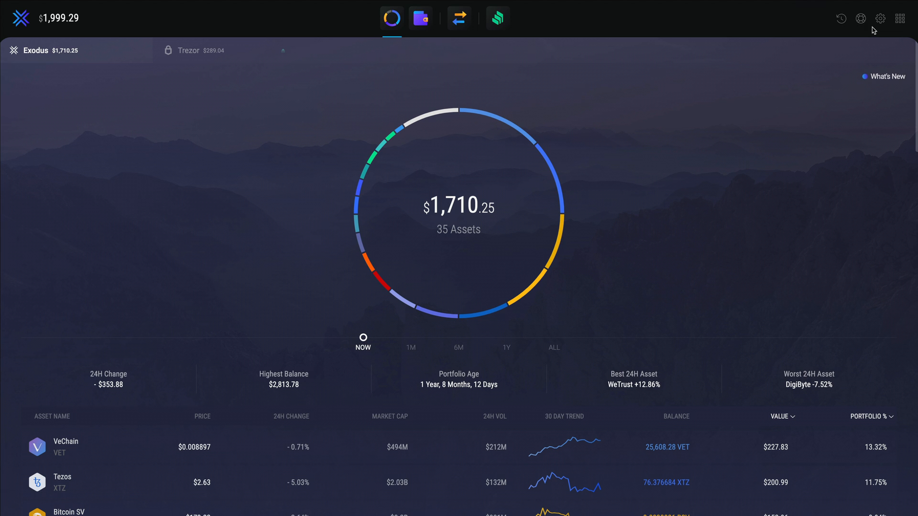